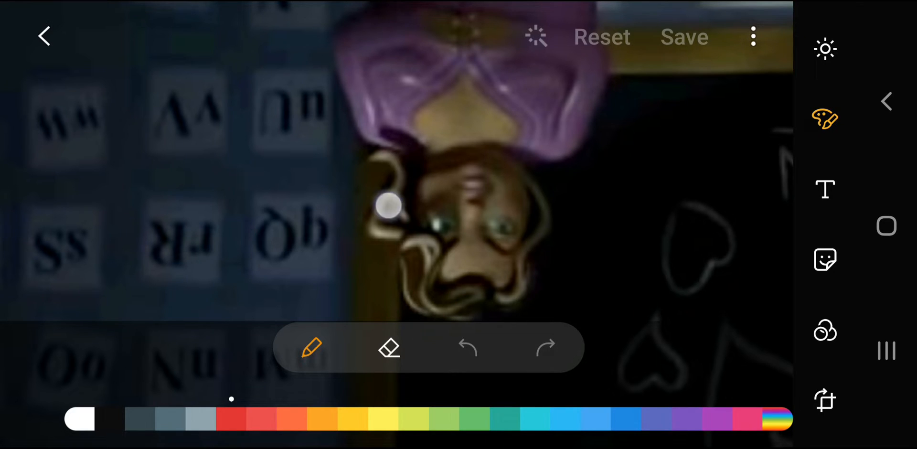
- Draw red digits 263 and a numeral 1 over the face, then reset to clear them
left_click_drag(389, 206, 521, 255)
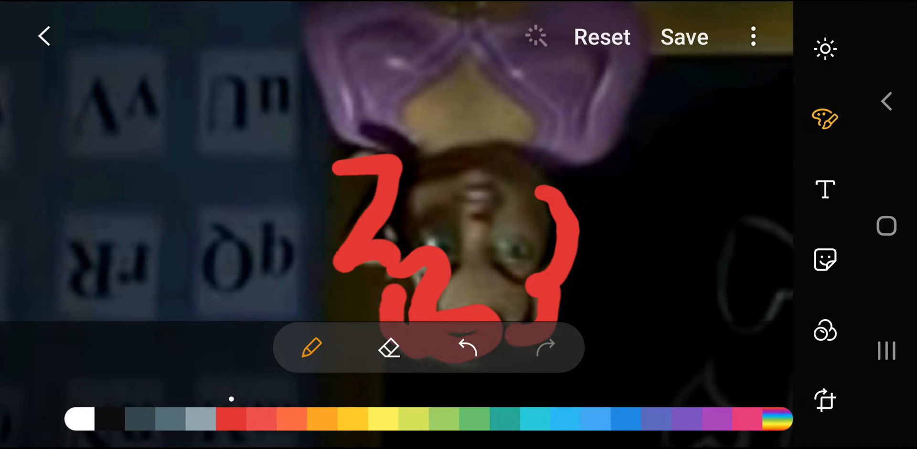
left_click(466, 347)
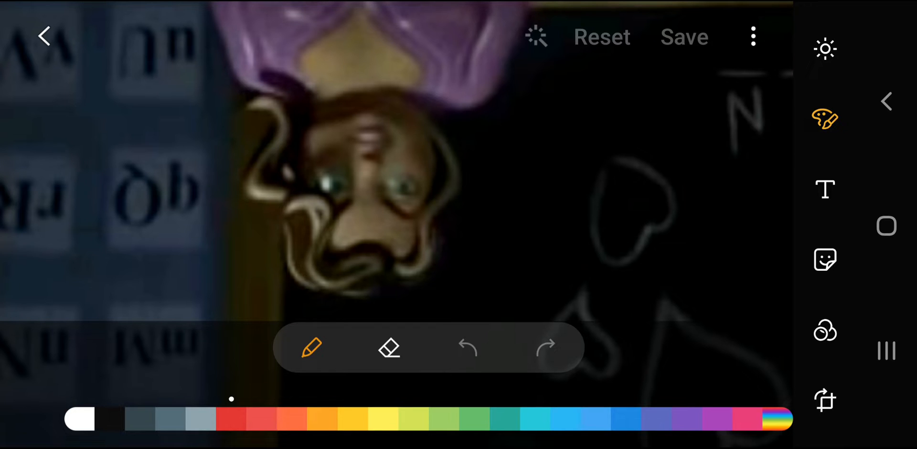
left_click_drag(281, 105, 267, 187)
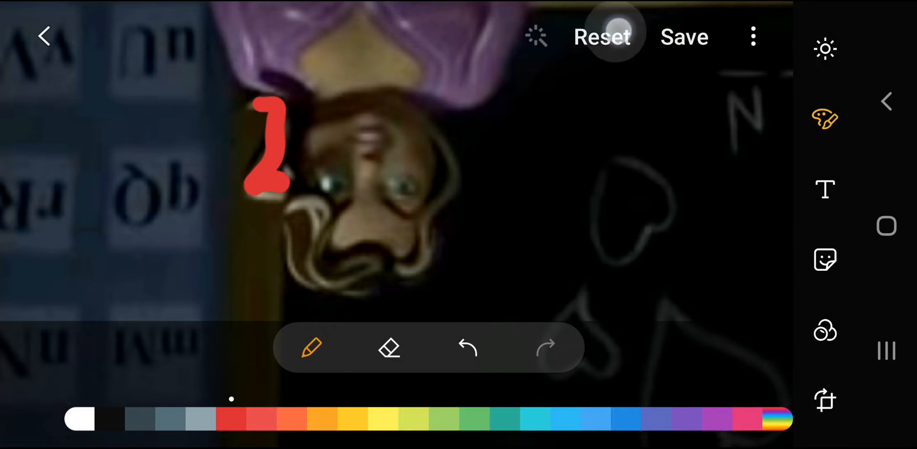
left_click(466, 348)
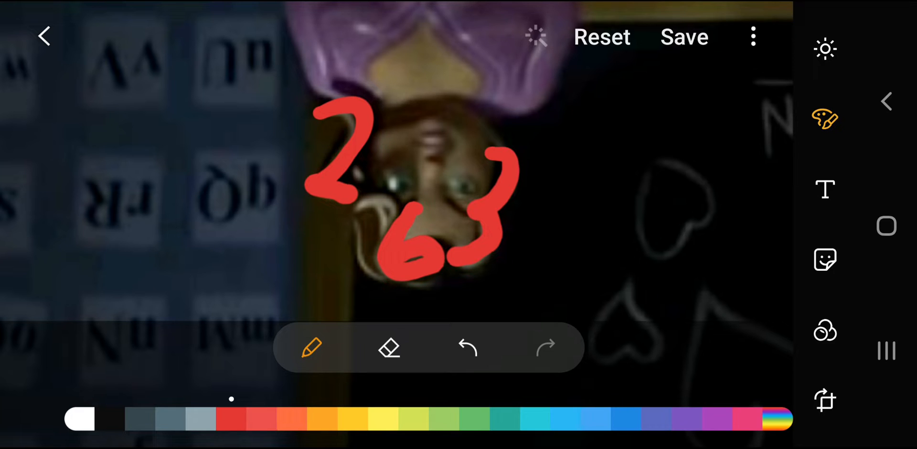
left_click(467, 348)
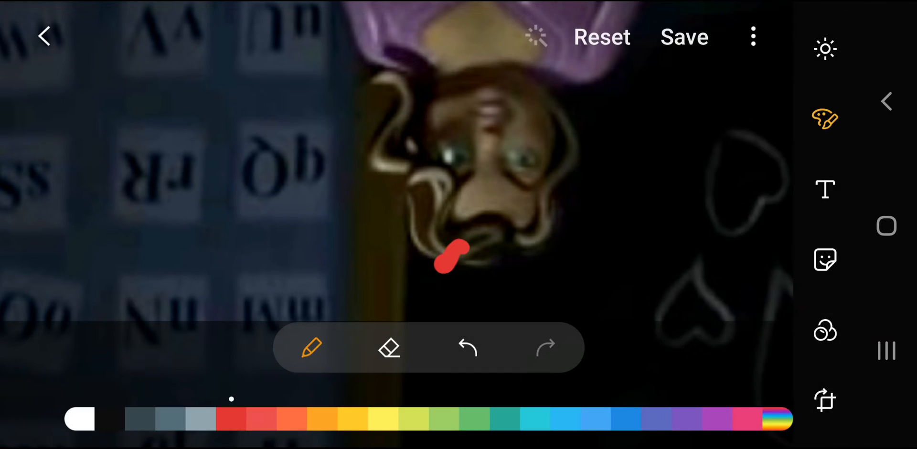
- Show the recent-apps switcher with the YouTube, news and gallery windows
left_click(467, 348)
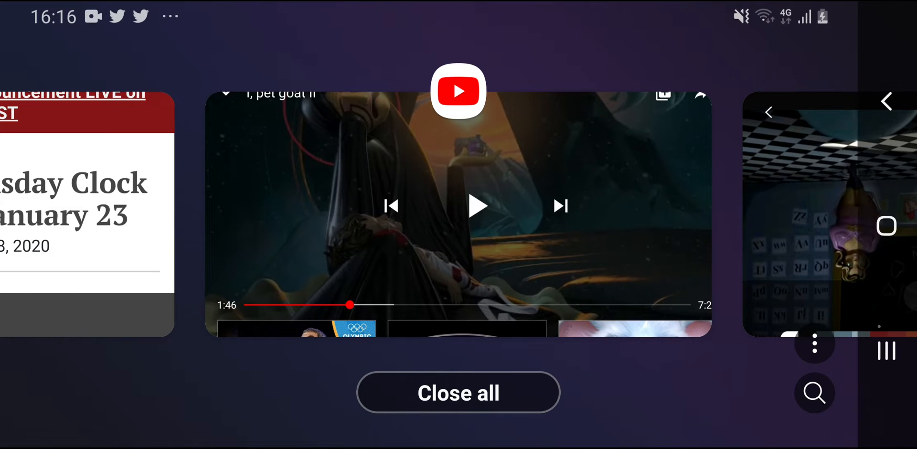
- Switch to the Doomsday Clock article in Chrome and scroll through it
left_click(87, 210)
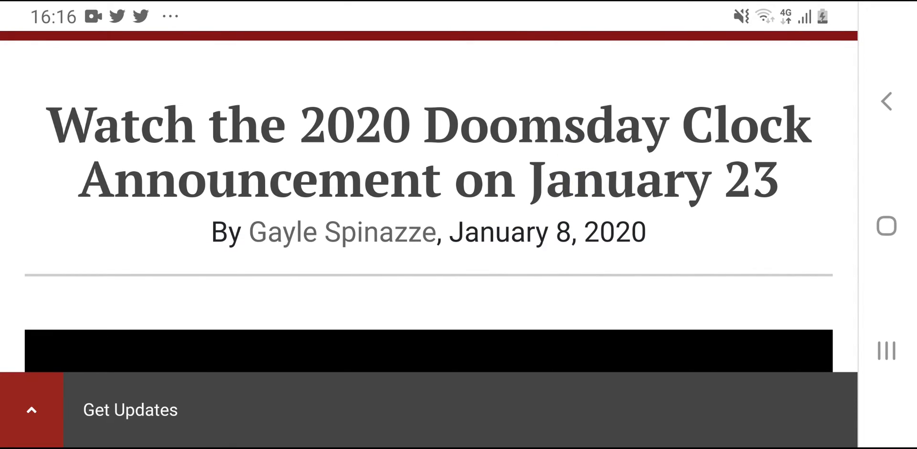
scroll("down", 3)
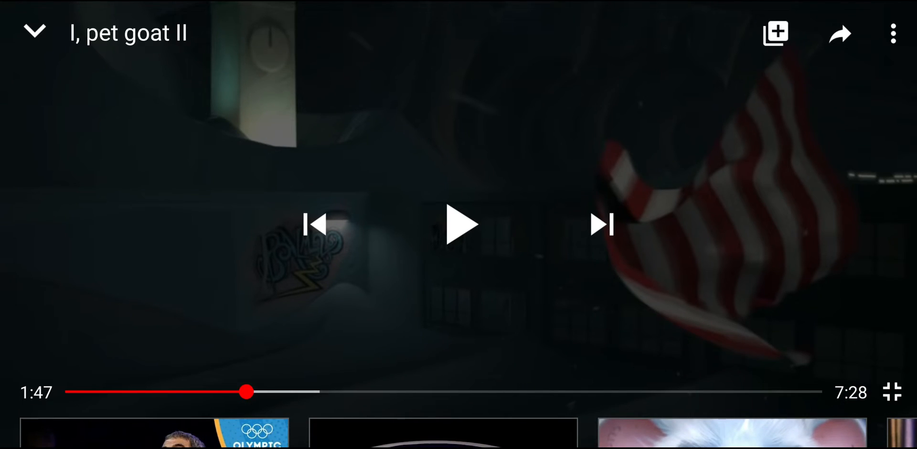
- Resume I, pet goat II briefly and pause it again around 1:54
left_click(460, 225)
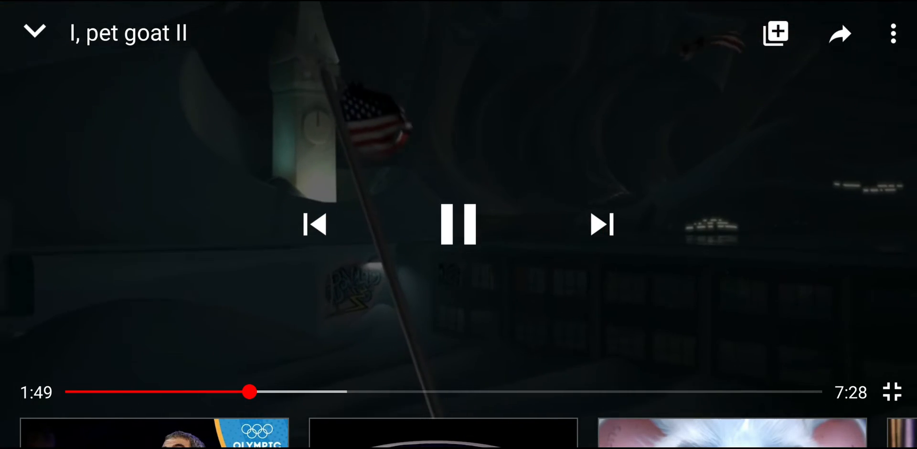
left_click(459, 224)
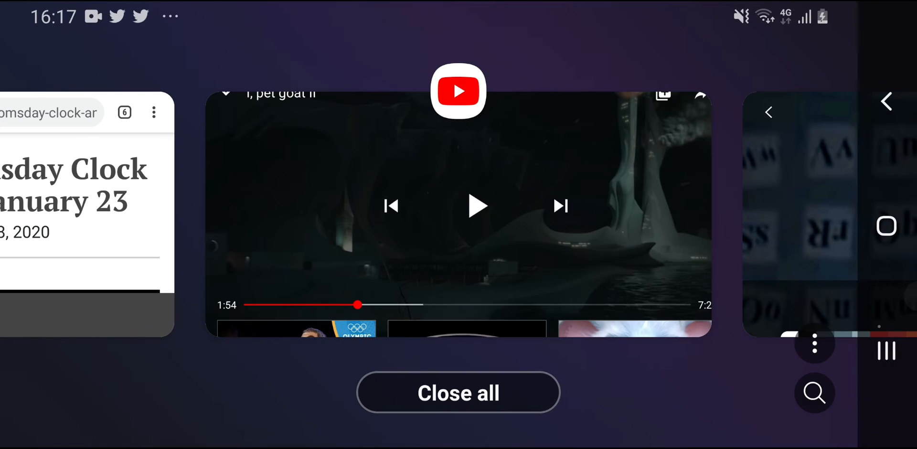
- Return to YouTube and search for 'drake gods plan'
left_click(87, 202)
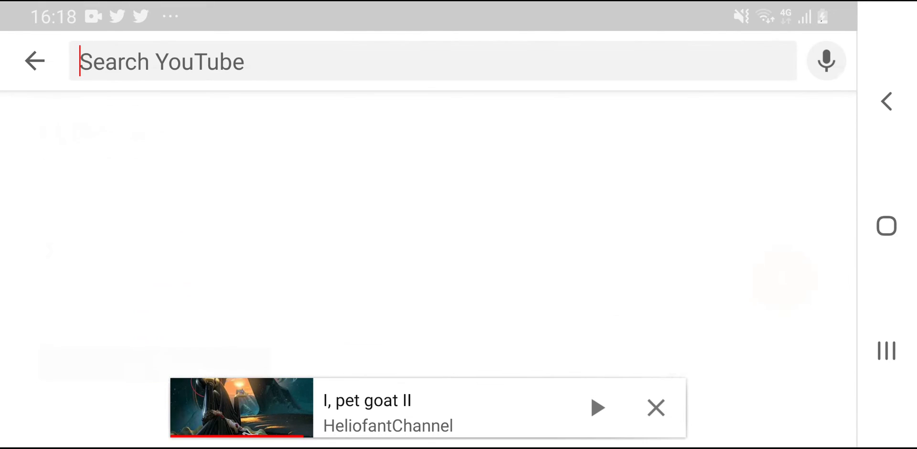
type("drake")
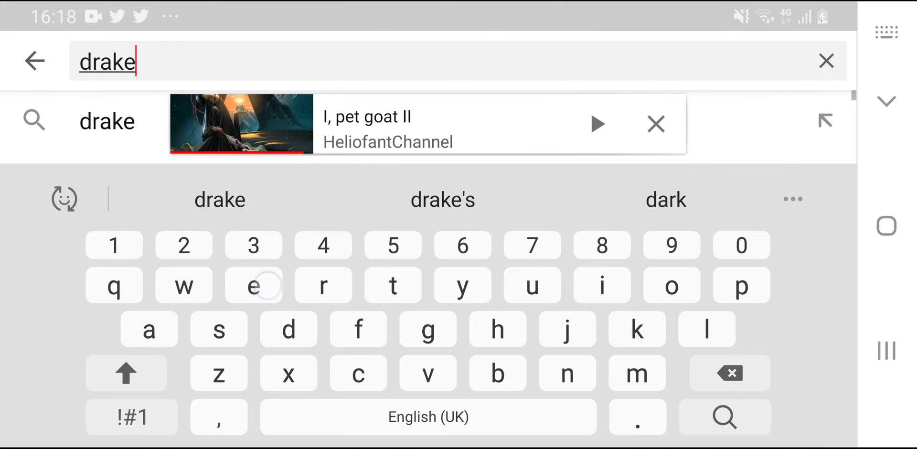
type("gods")
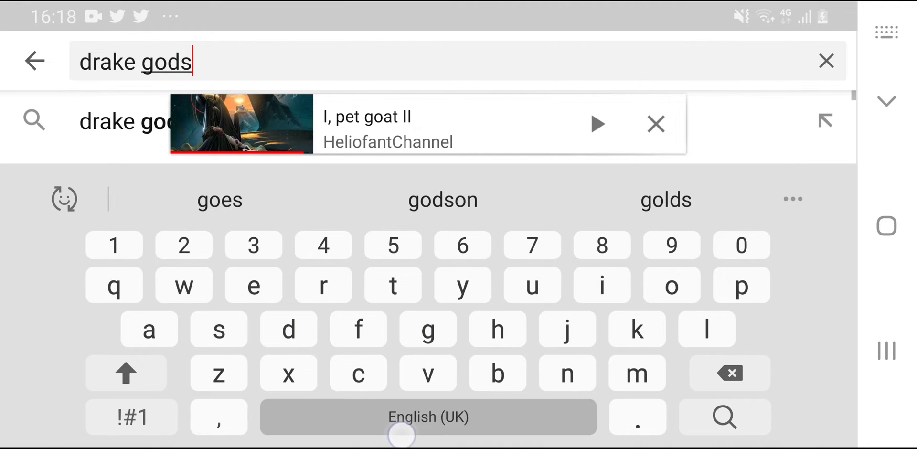
type("plan")
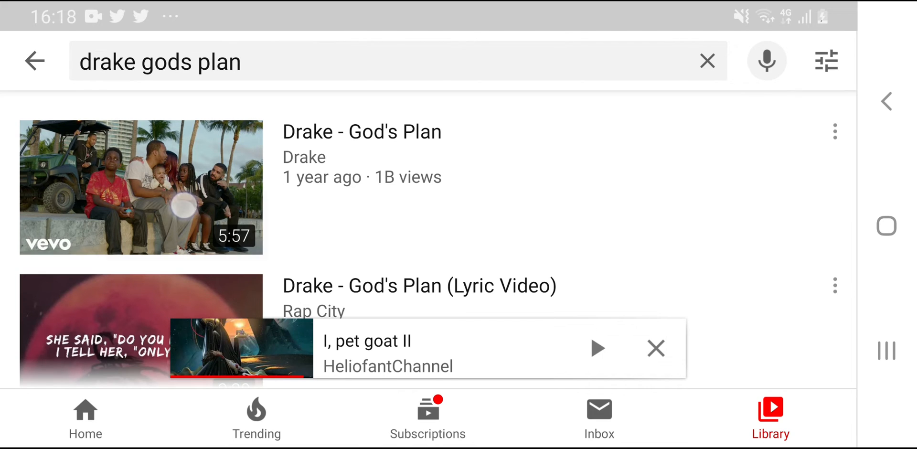
left_click(140, 188)
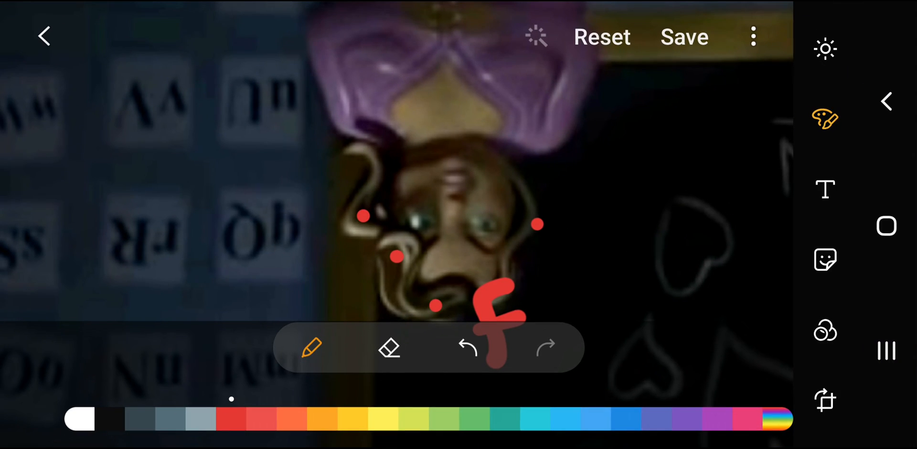
- Leave the Gallery editor for the shared Google Photos calendar collage
left_click(468, 346)
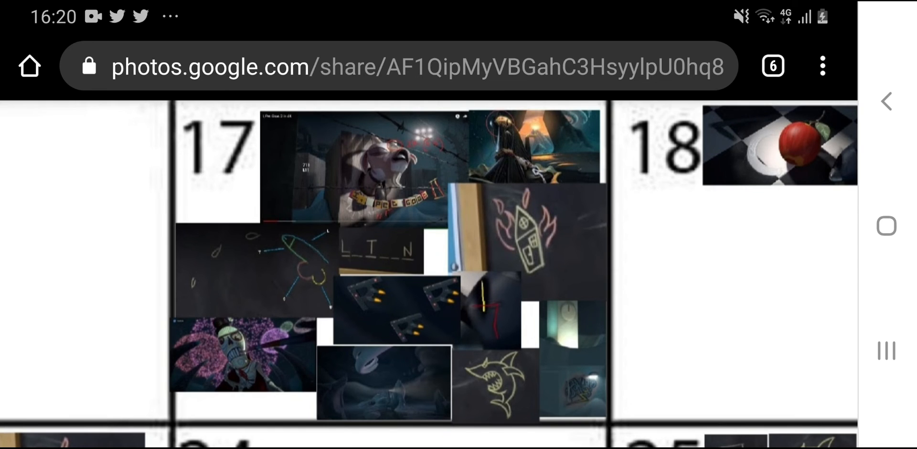
scroll("down", 3)
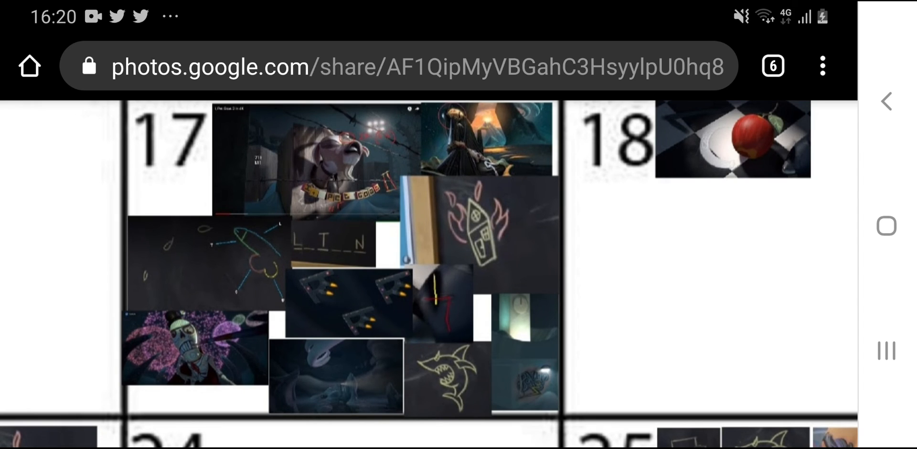
scroll("down", 3)
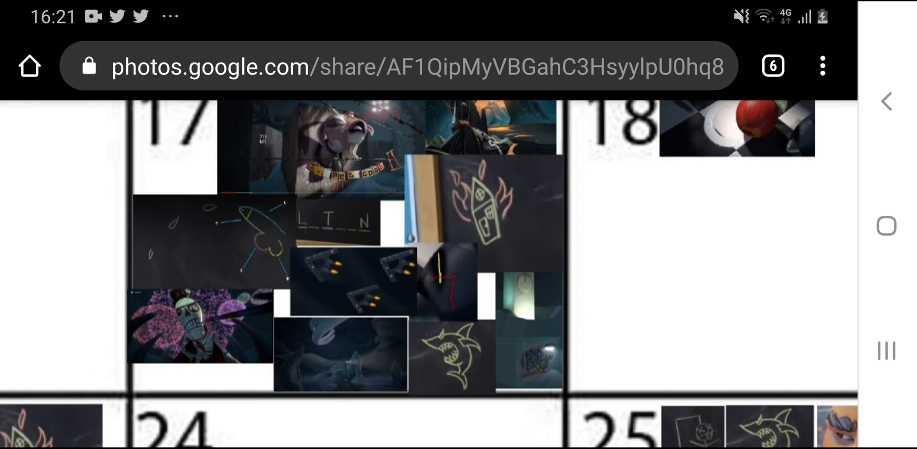
scroll("down", 3)
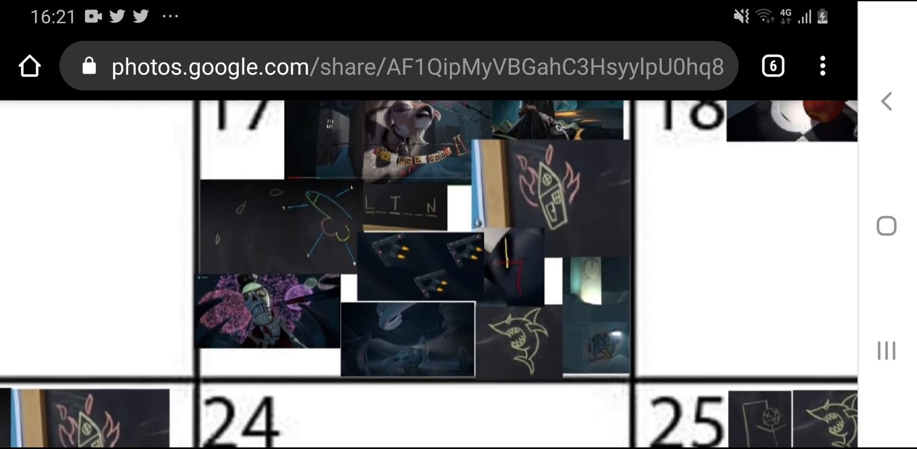
scroll("up", 3)
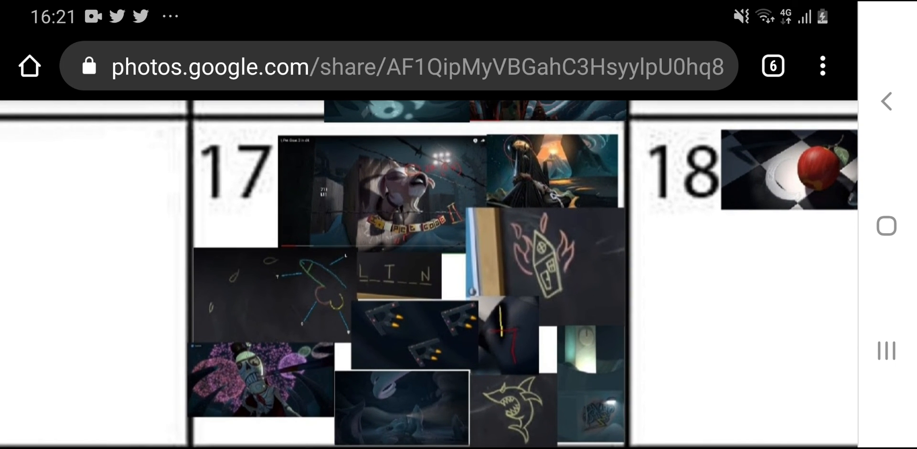
scroll("down", 3)
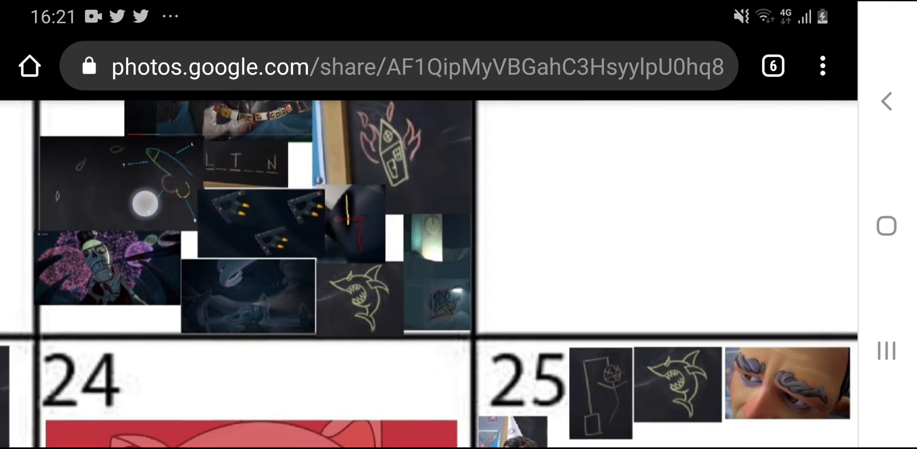
scroll("down", 3)
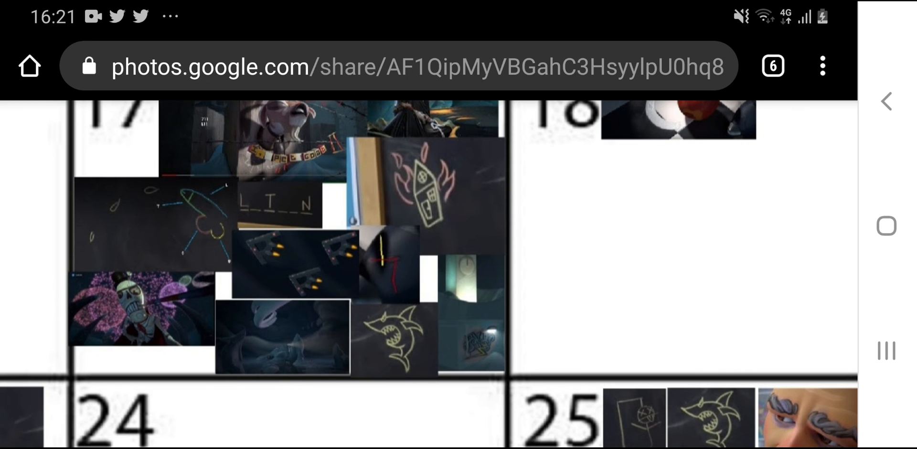
scroll("down", 3)
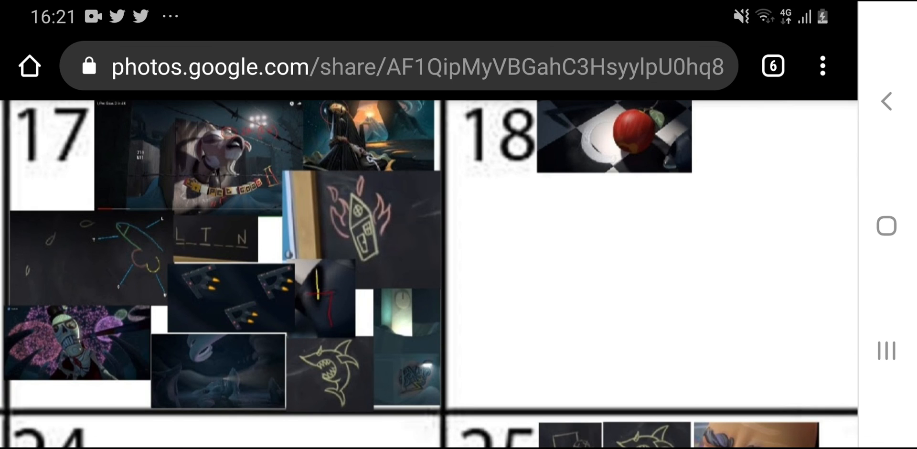
scroll("down", 3)
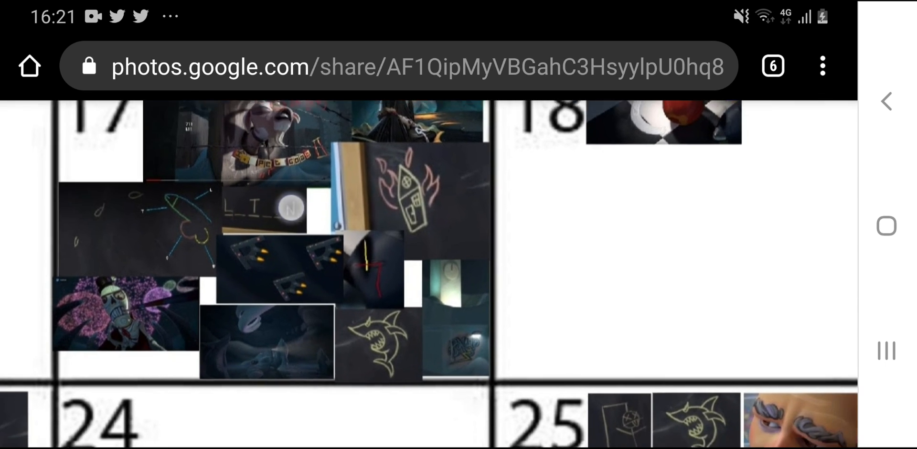